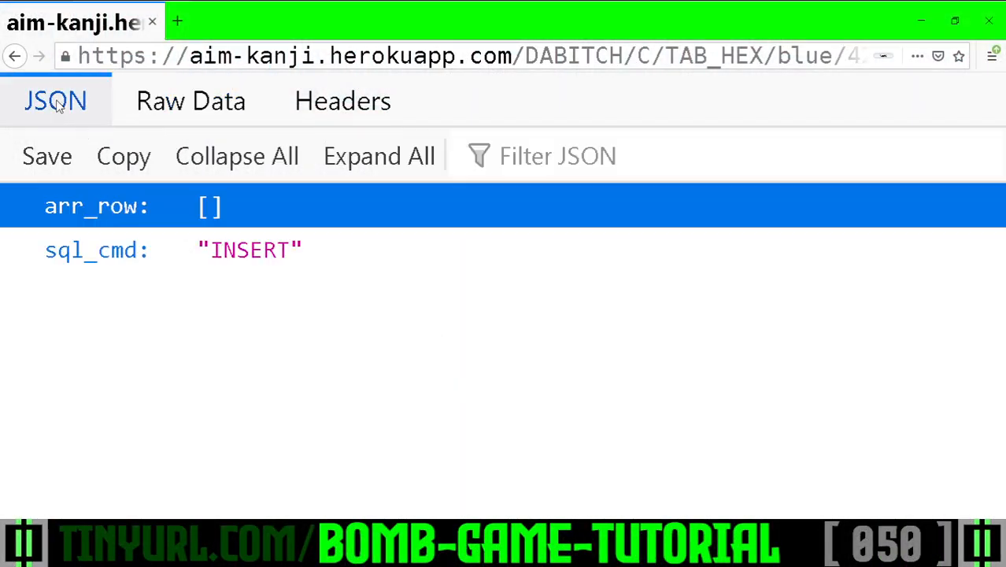
Select the request path in Firefox's address bar, then bring server.js to the F_ASERVER_ENDJSON function.
left_click(512, 57)
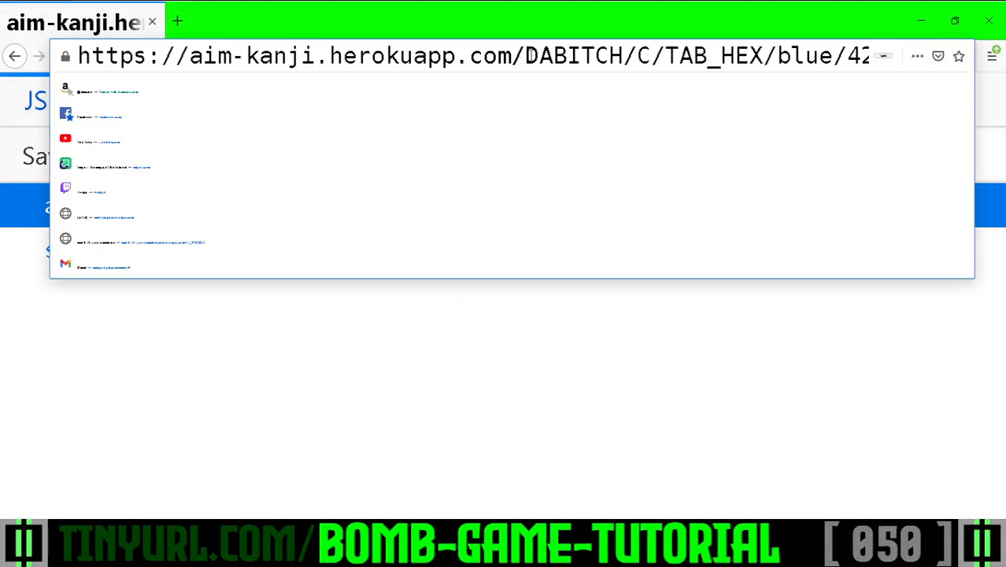
double_click(693, 57)
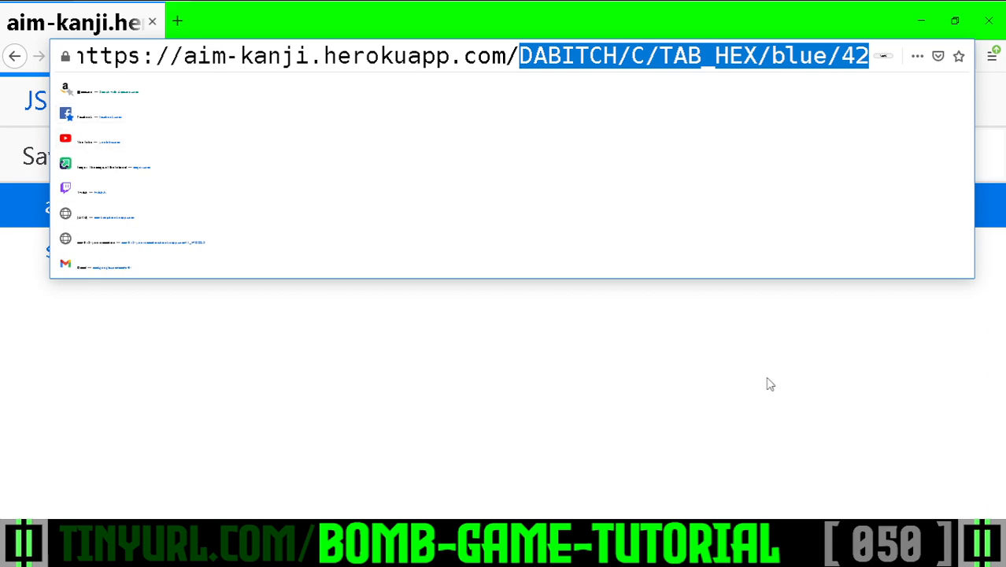
mouse_move(786, 387)
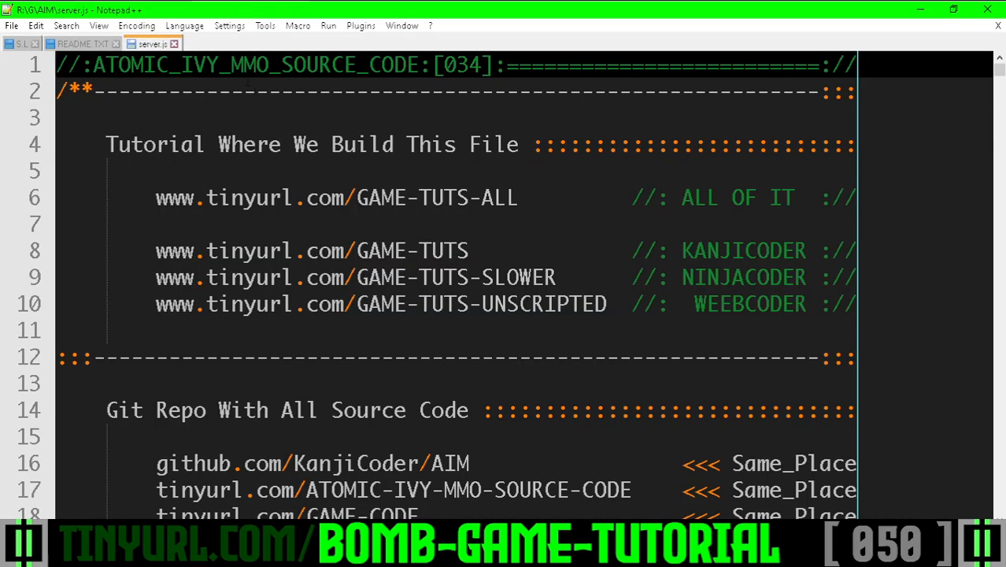
scroll("down", 3)
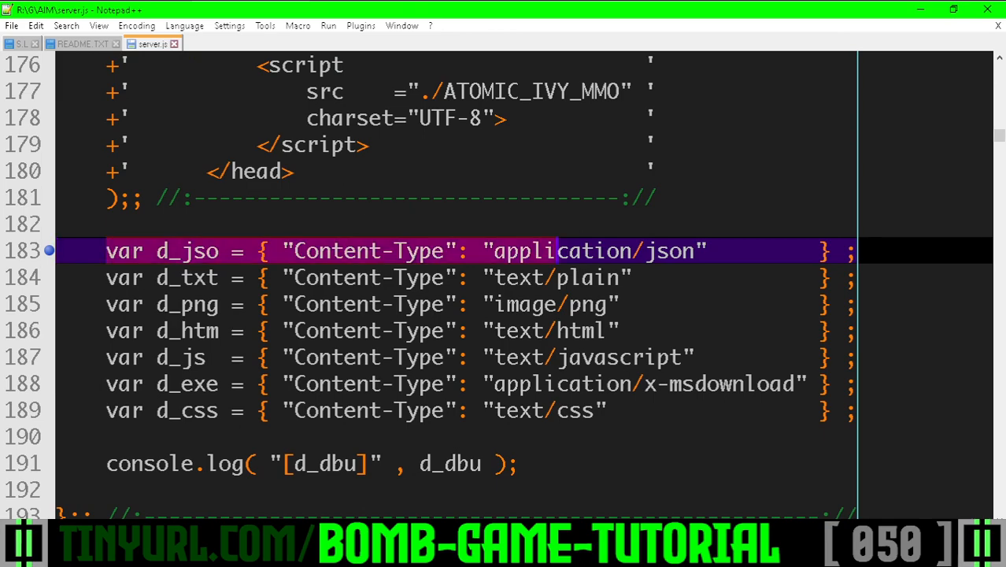
scroll("down", 3)
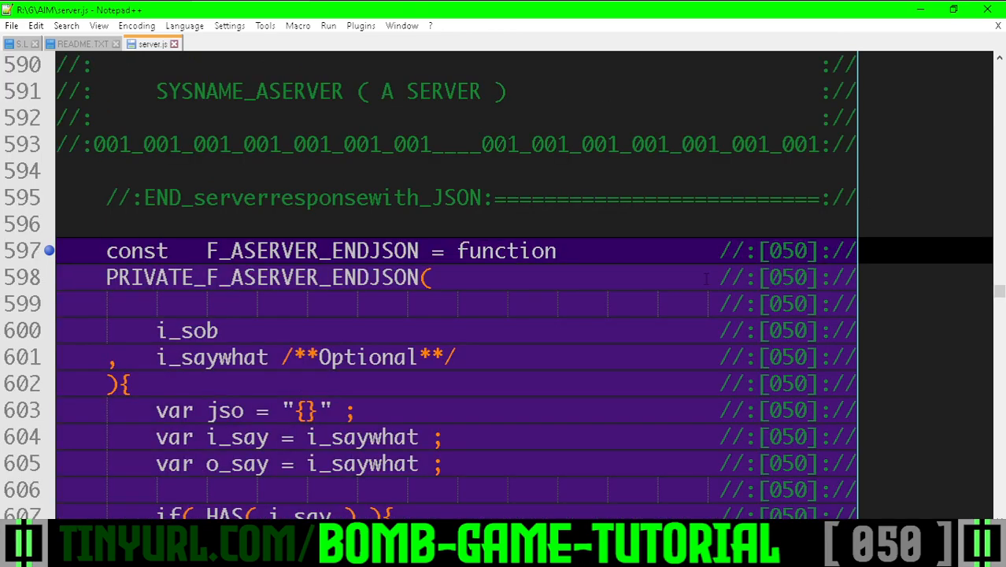
Move through F_ASERVER_ENDJSON down to the #IPR# Is_Postgres_Response note about trimming responses to arr_rows.
scroll("down", 3)
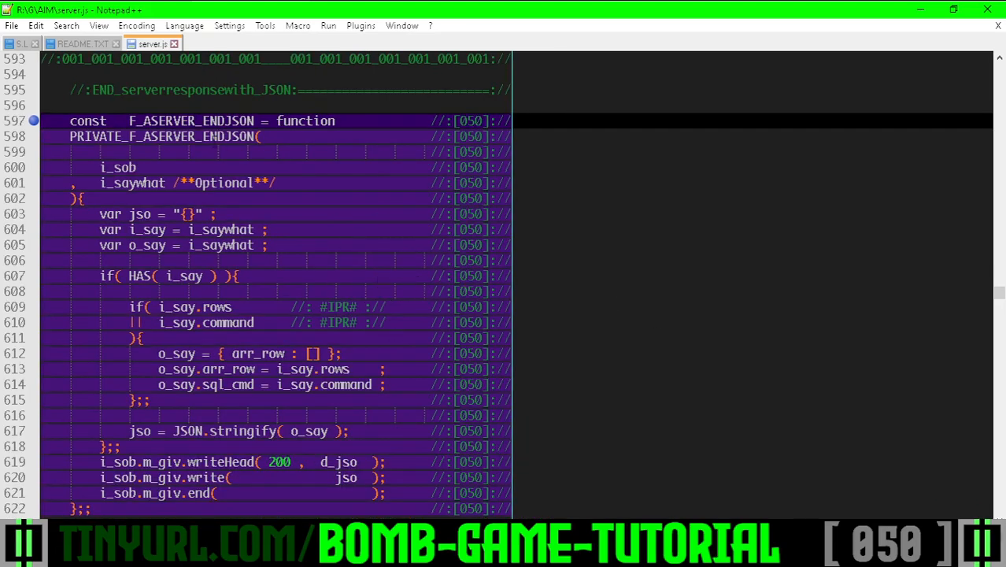
double_click(132, 183)
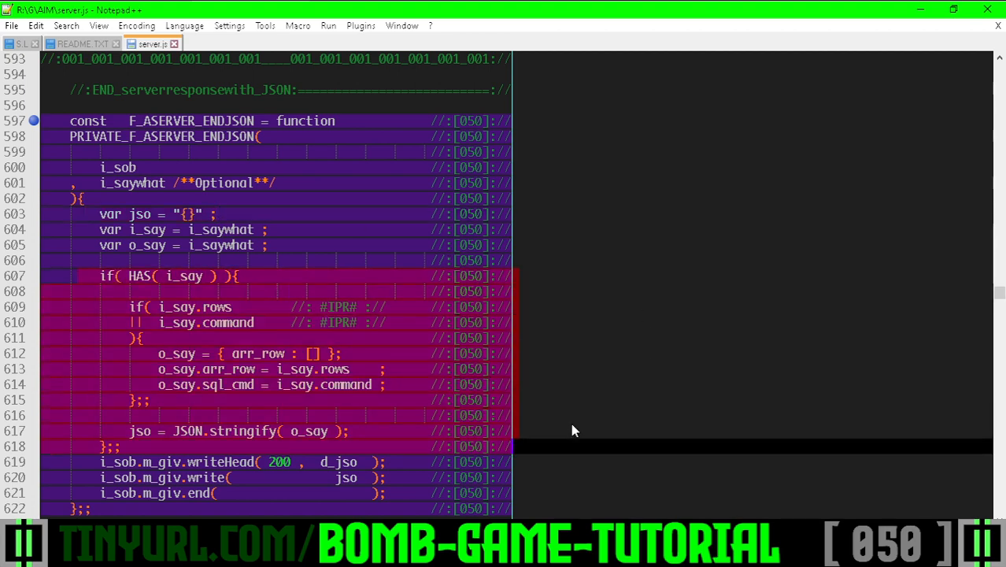
scroll("down", 3)
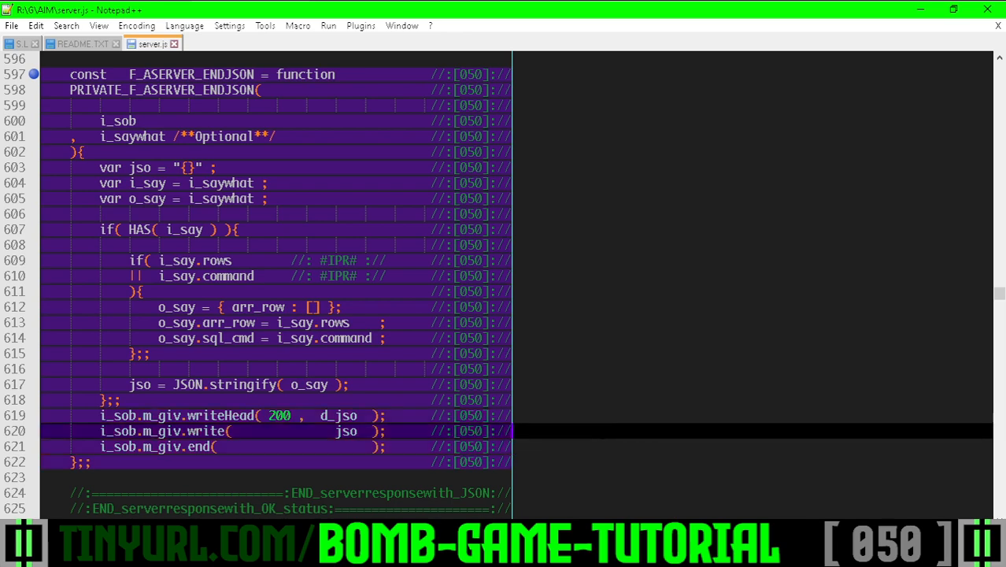
scroll("down", 3)
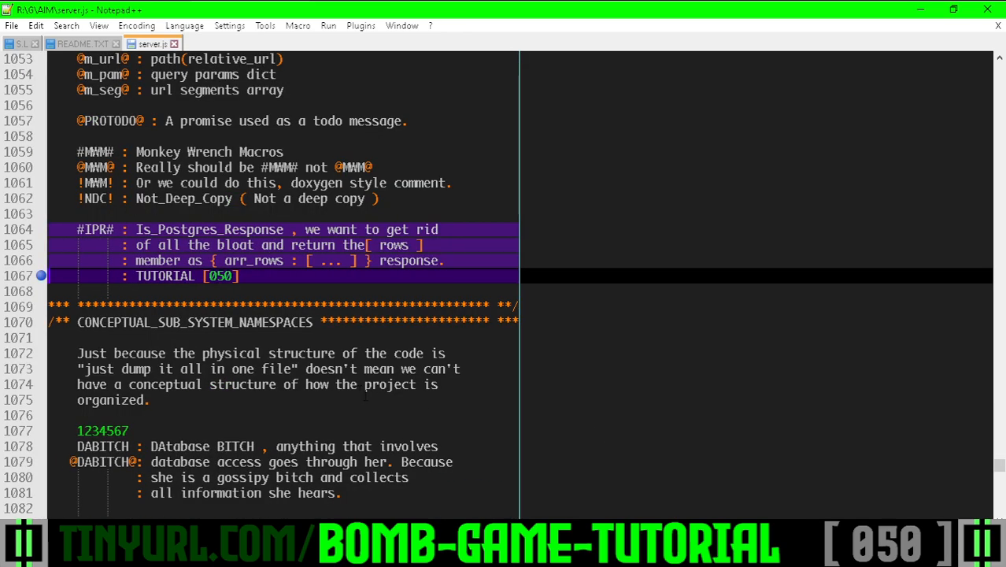